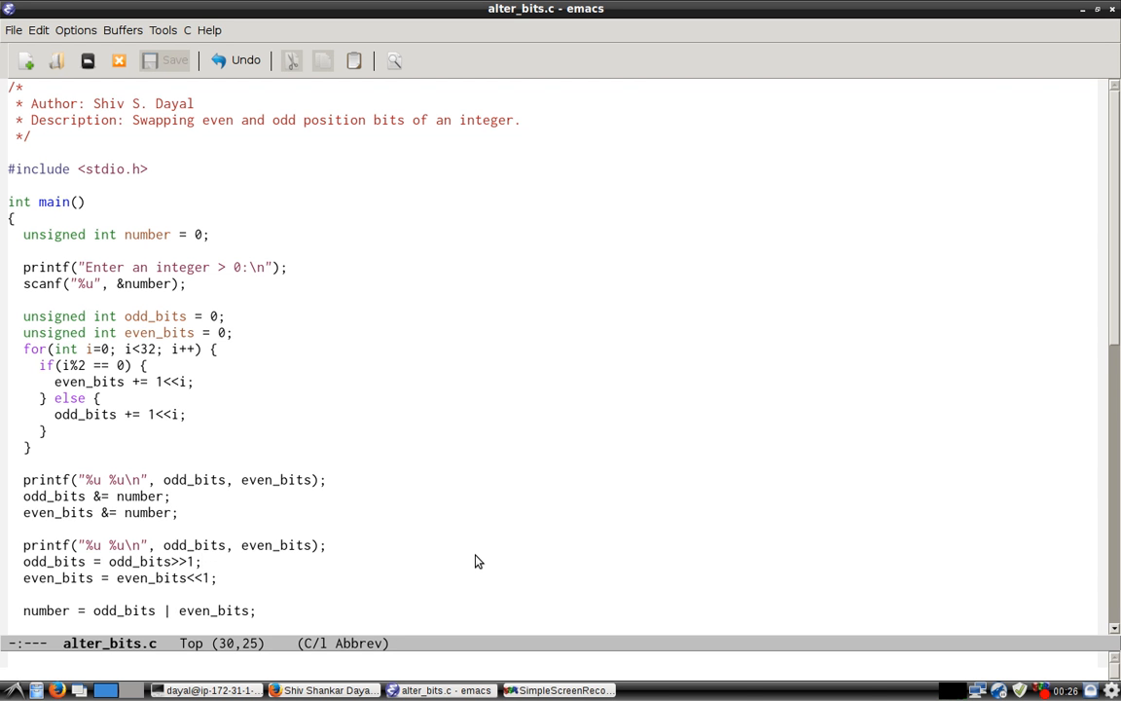
Scroll alter_bits.c down to the closing test-case comments.
{"action": "left_click", "coordinate": [205, 561]}
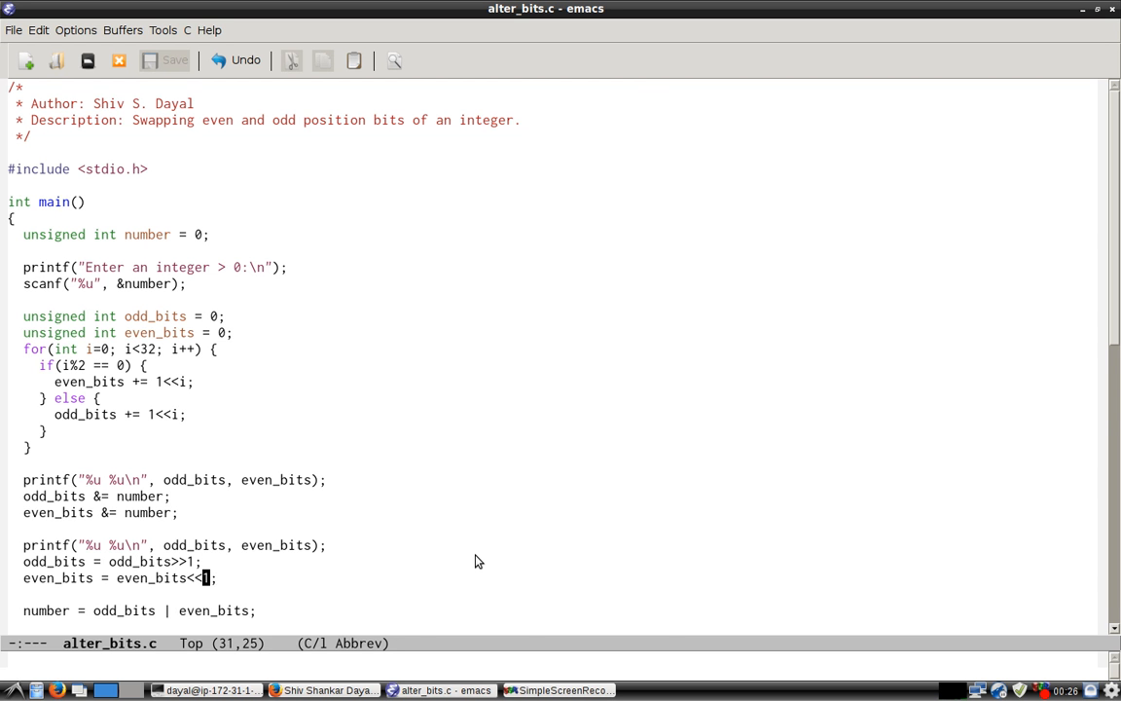
{"action": "scroll", "scroll_direction": "down", "scroll_amount": 3}
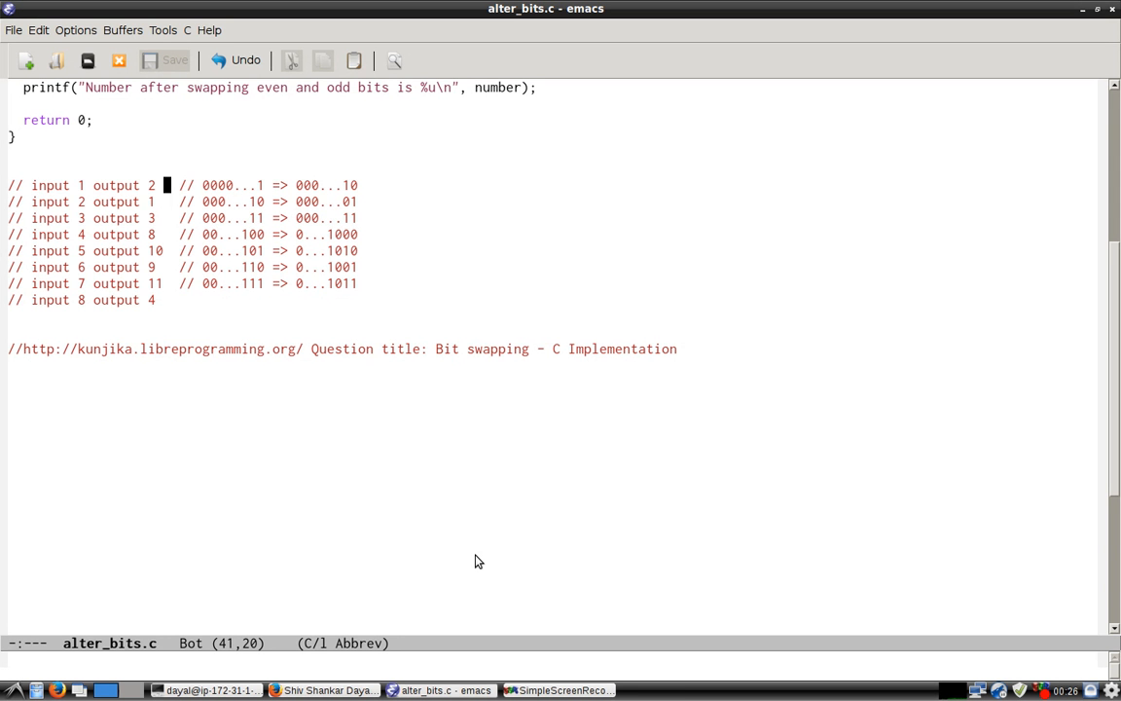
Step through the input/output example comments, including input 5, and head back to the top.
{"action": "key", "text": "Left"}
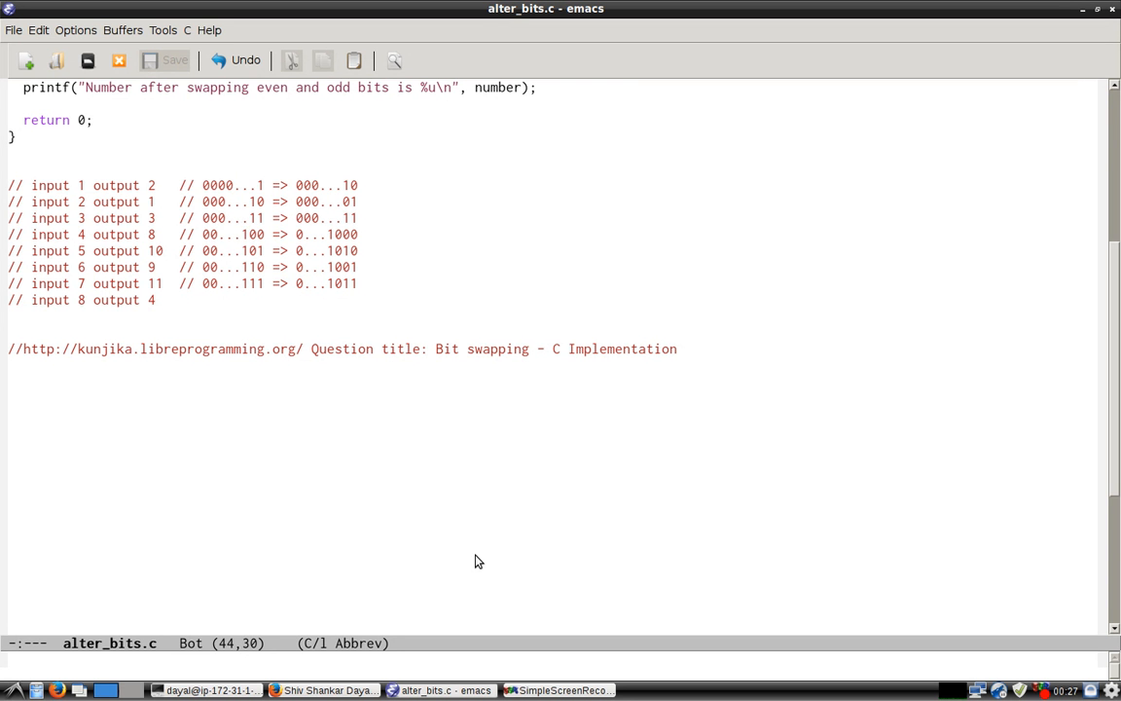
{"action": "left_click", "coordinate": [244, 234]}
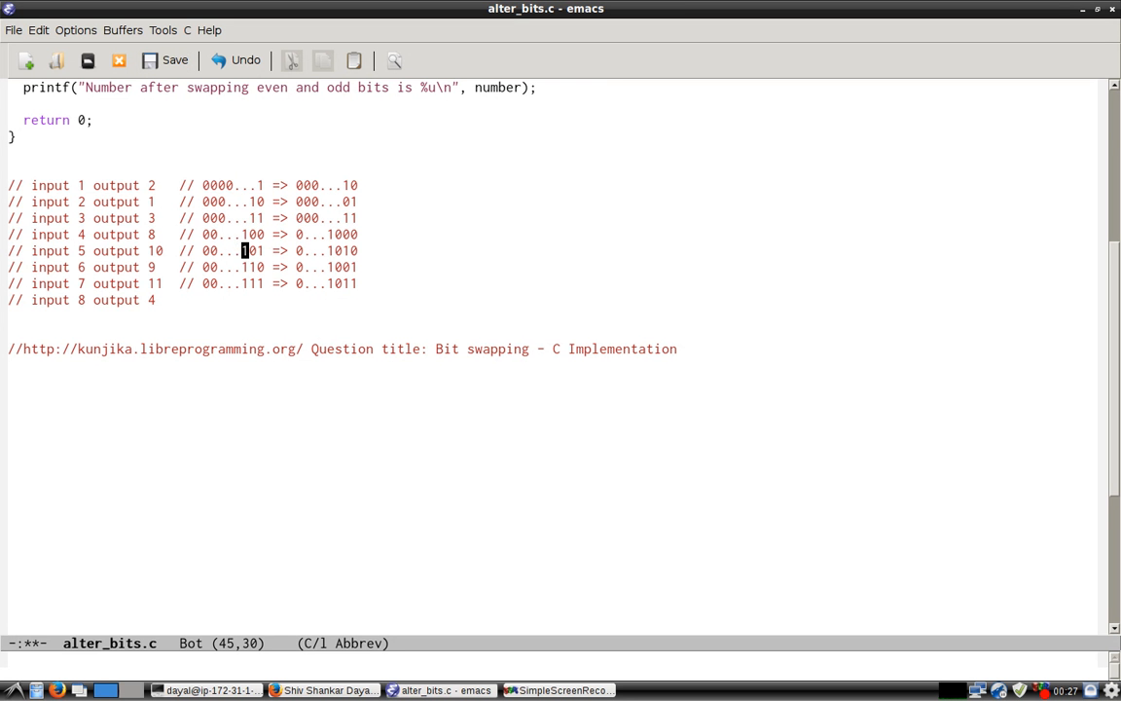
{"action": "key", "text": "Down"}
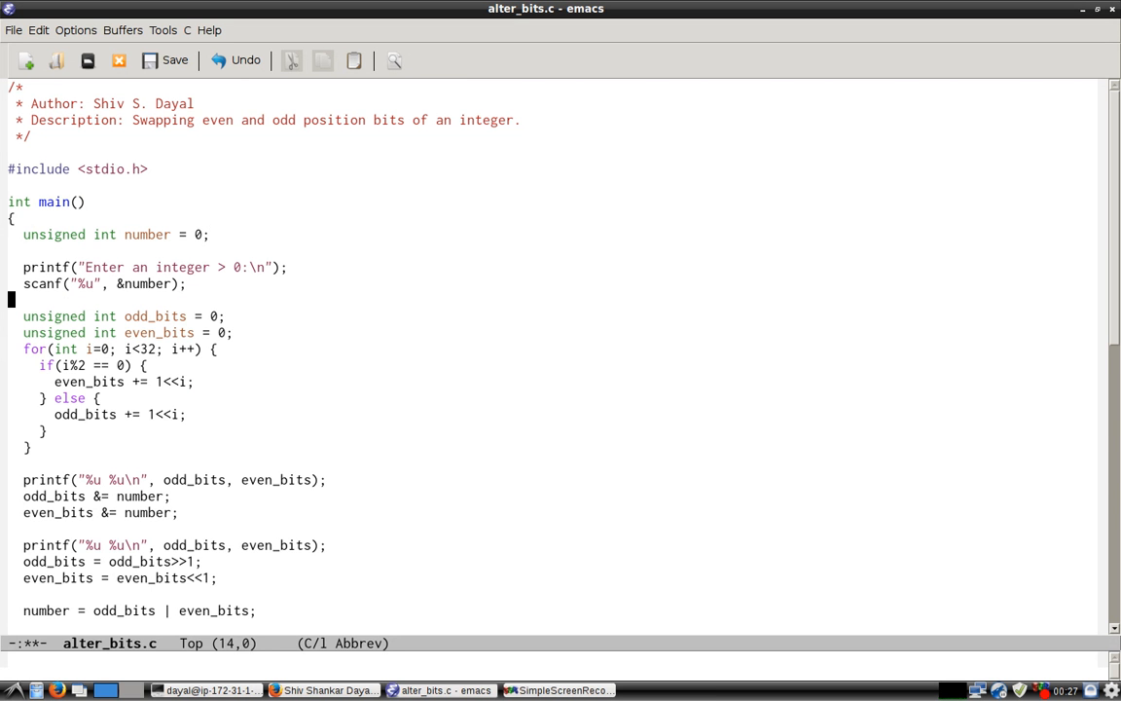
Position the cursor at the for loop and the even_bits and odd_bits accumulation lines.
{"action": "left_click", "coordinate": [165, 60]}
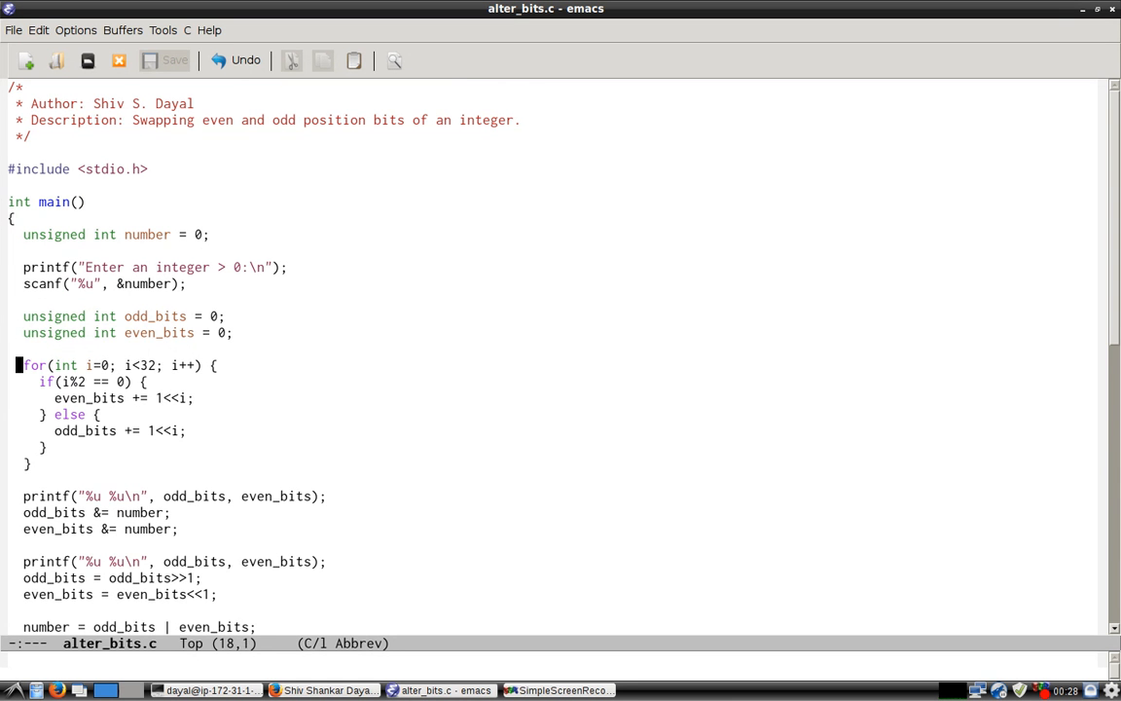
{"action": "left_click", "coordinate": [157, 397]}
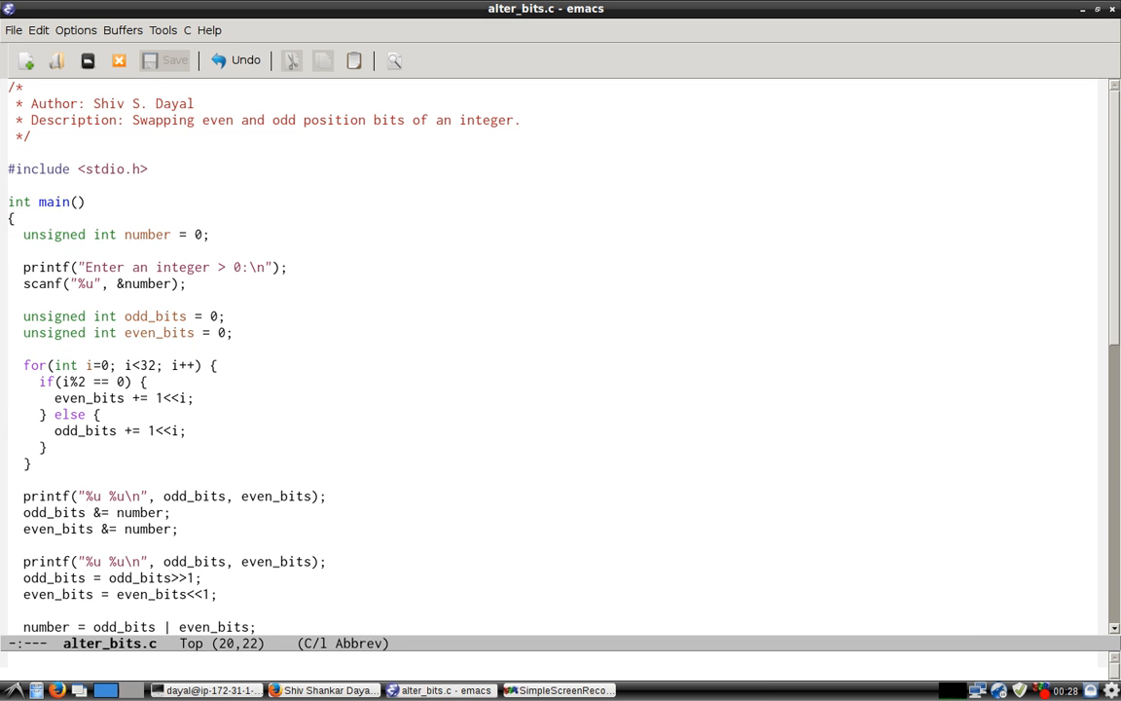
{"action": "left_click", "coordinate": [102, 414]}
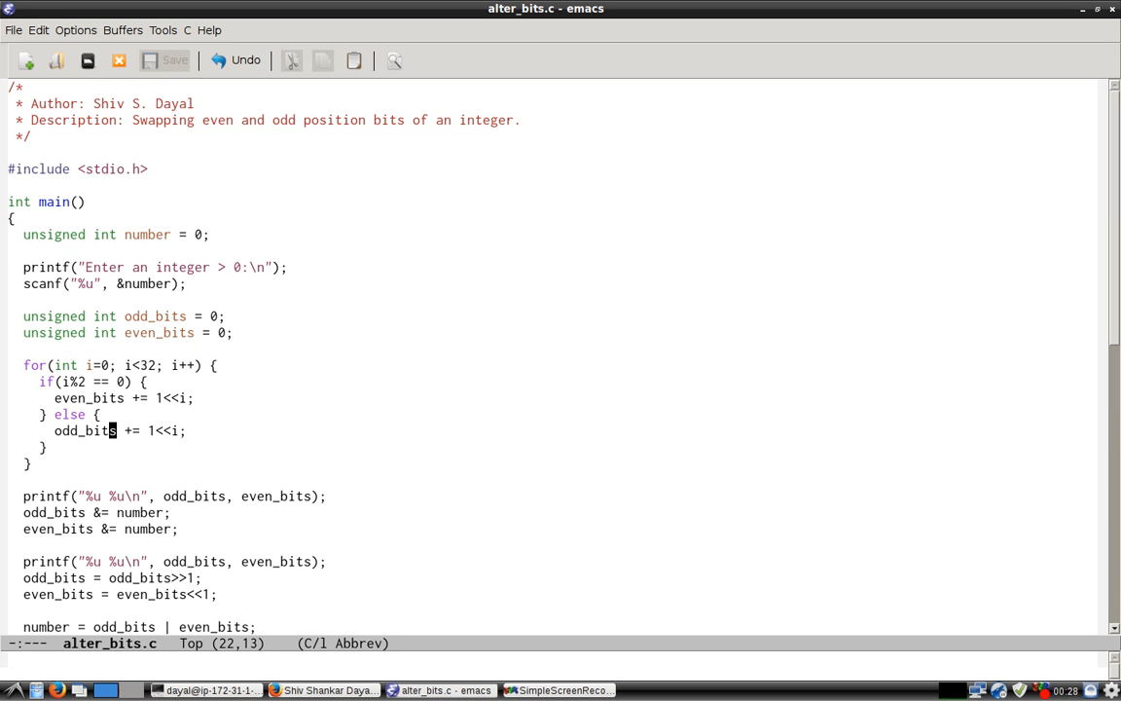
Review the bit-masking and shifting loop, then move over to the terminal window.
{"action": "left_click", "coordinate": [195, 398]}
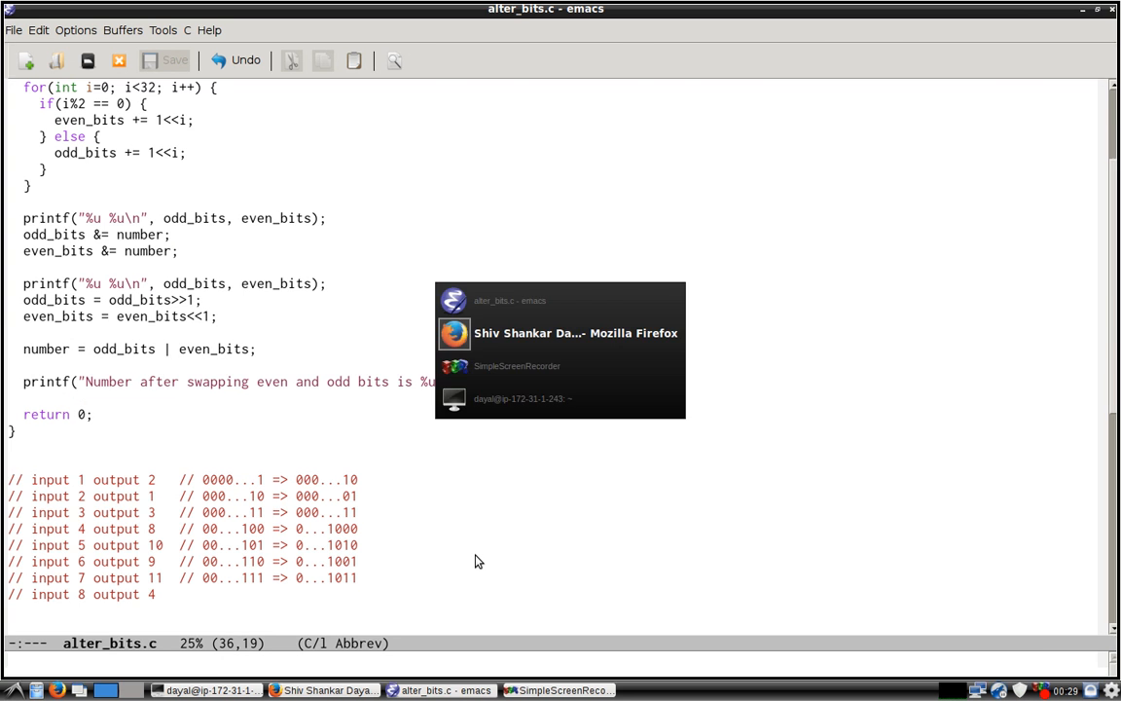
{"action": "left_click", "coordinate": [324, 690]}
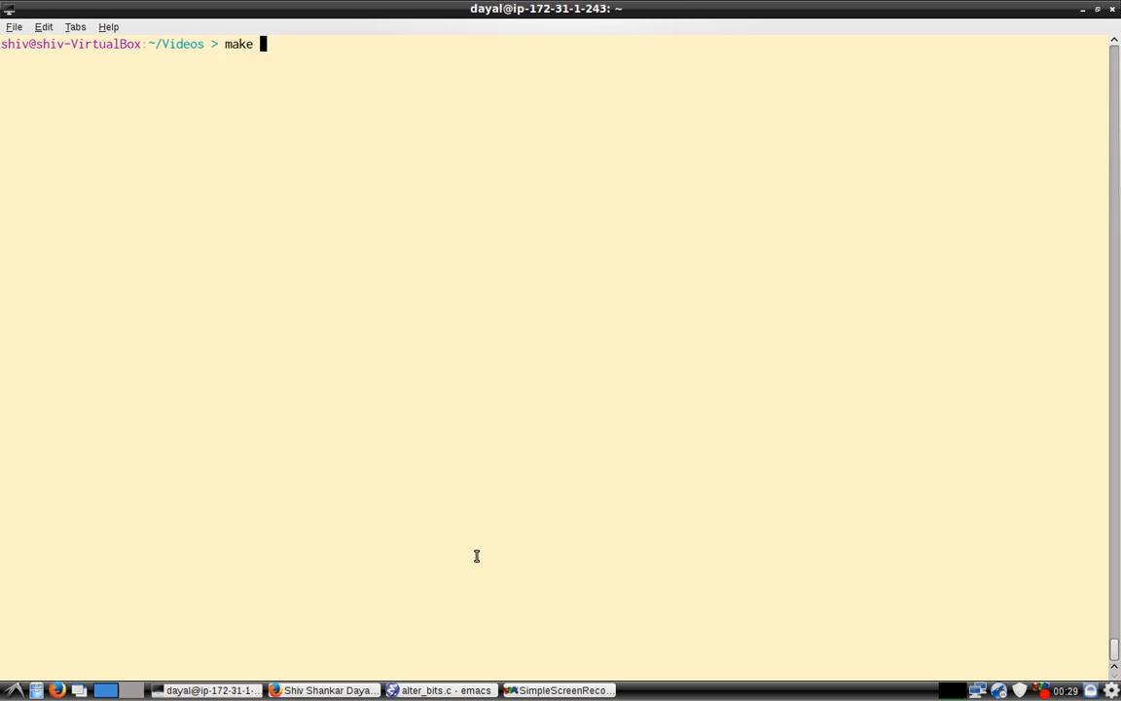
Compile alter_bits with make, check inputs 1–8 give 2,1,3,8,10,9,11,4, and return to Emacs.
{"action": "type", "text": " alter_bits"}
{"action": "key", "text": "Return"}
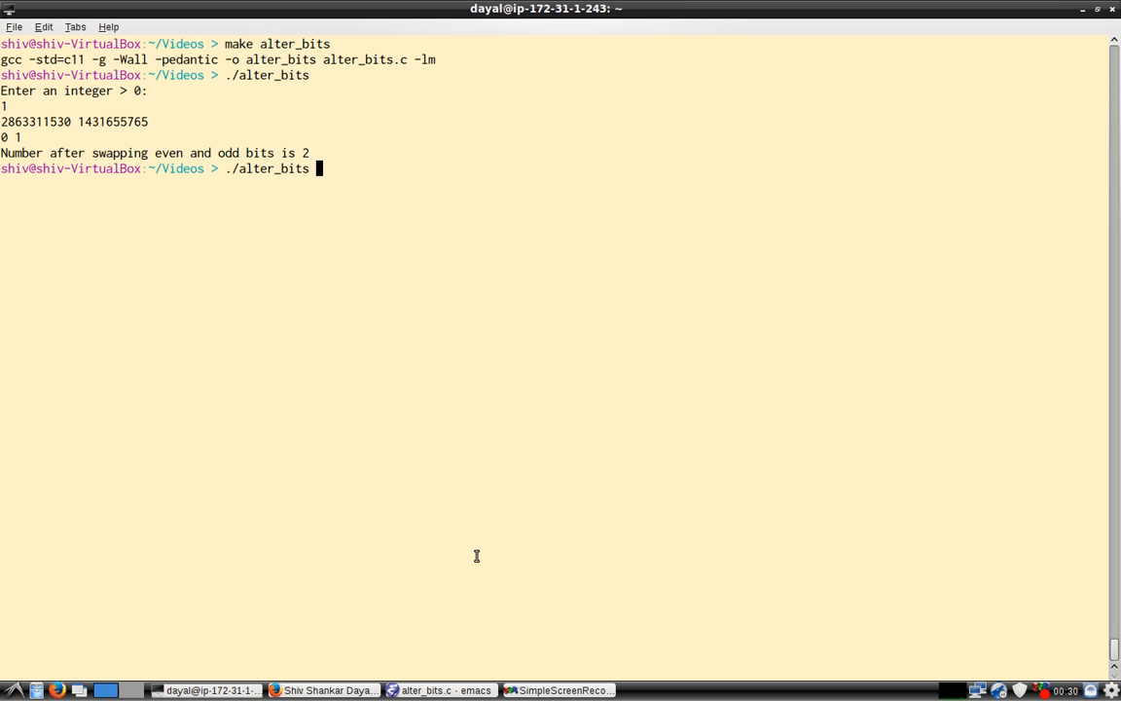
{"action": "type", "text": "2"}
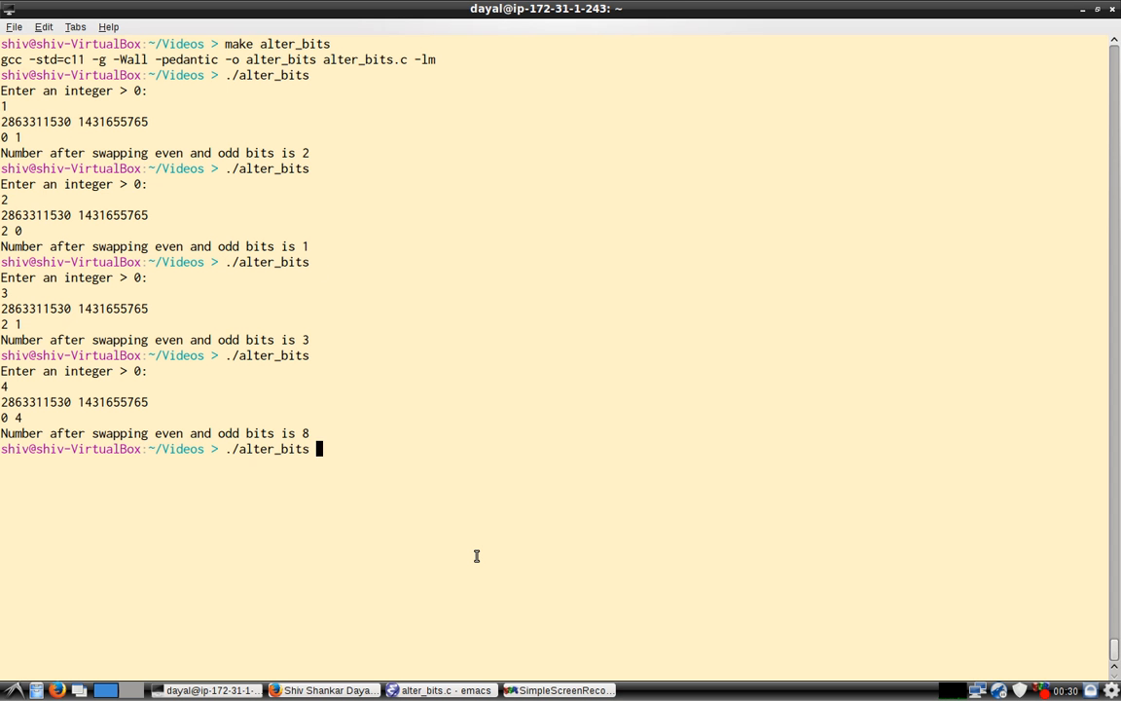
{"action": "type", "text": "5"}
{"action": "type", "text": "6"}
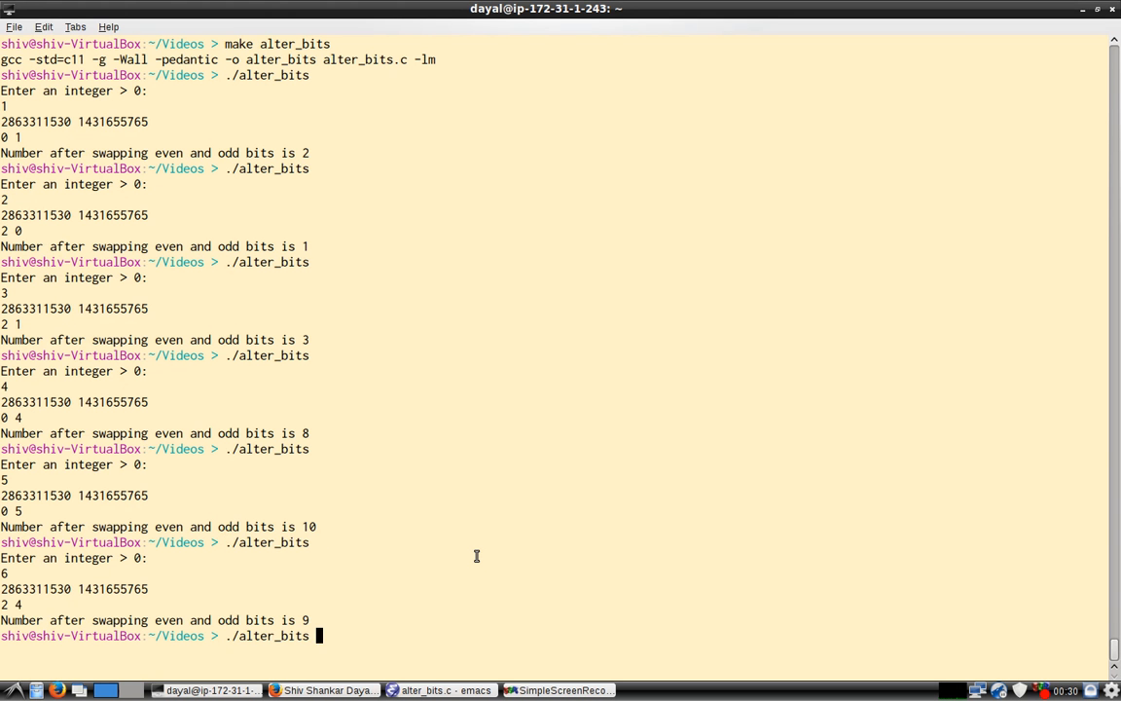
{"action": "type", "text": "7"}
{"action": "type", "text": "8"}
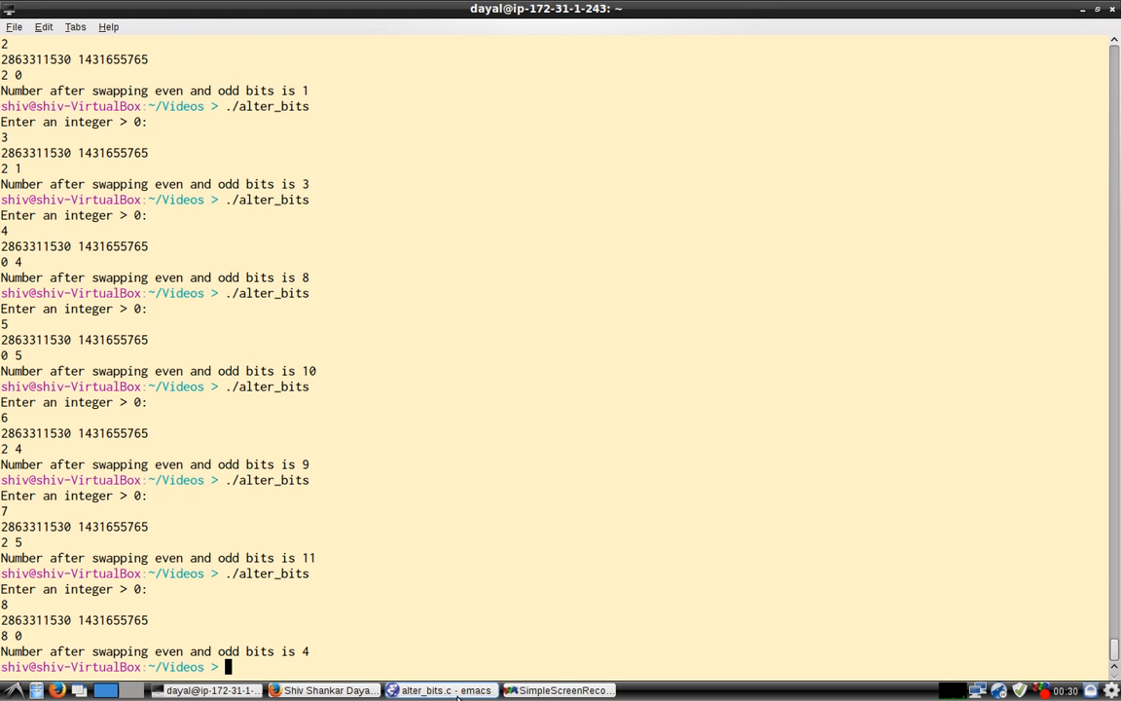
{"action": "left_click", "coordinate": [439, 690]}
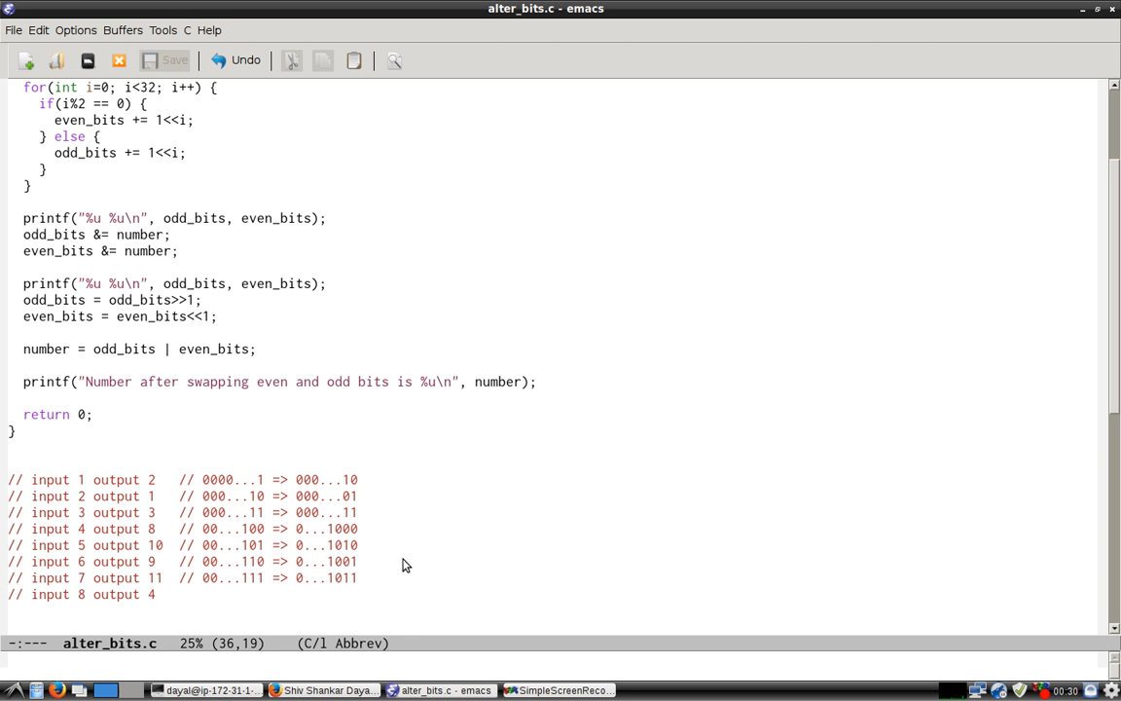